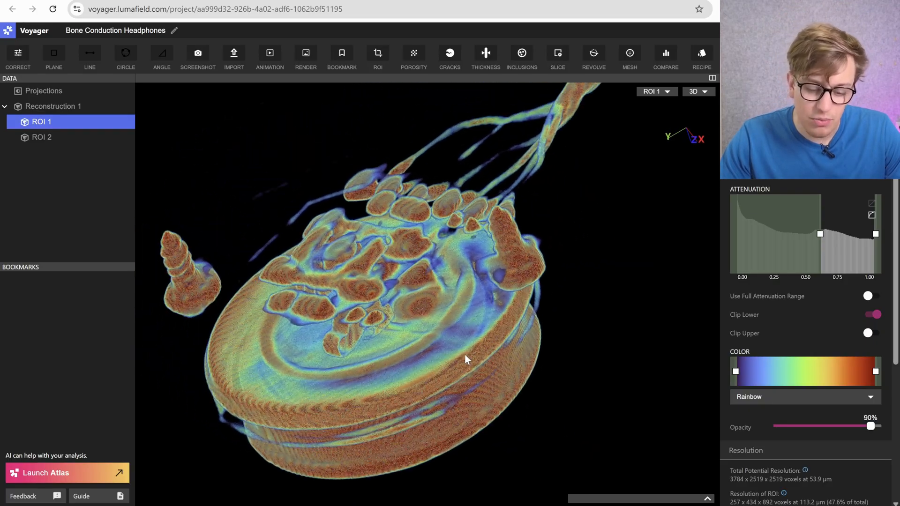
Define a new ROI box around the transducer and generate it as ROI 3
drag(465, 359, 511, 252)
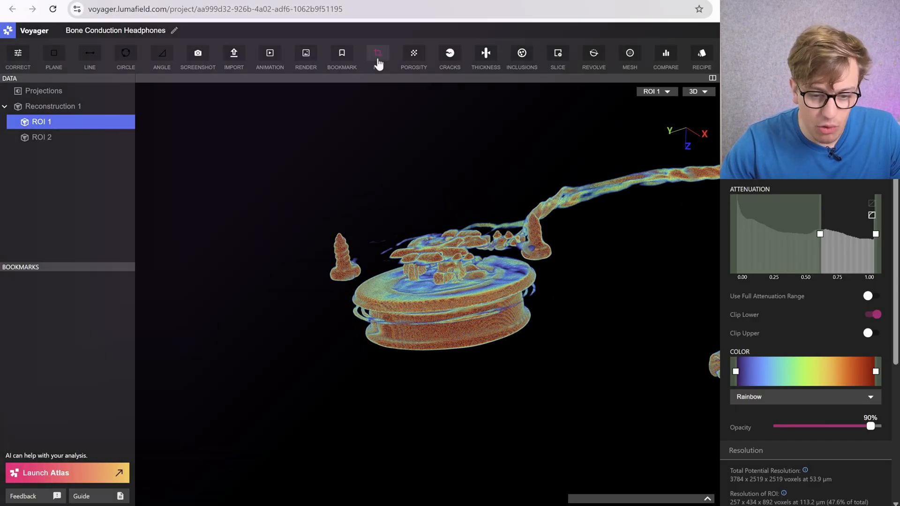
click(377, 54)
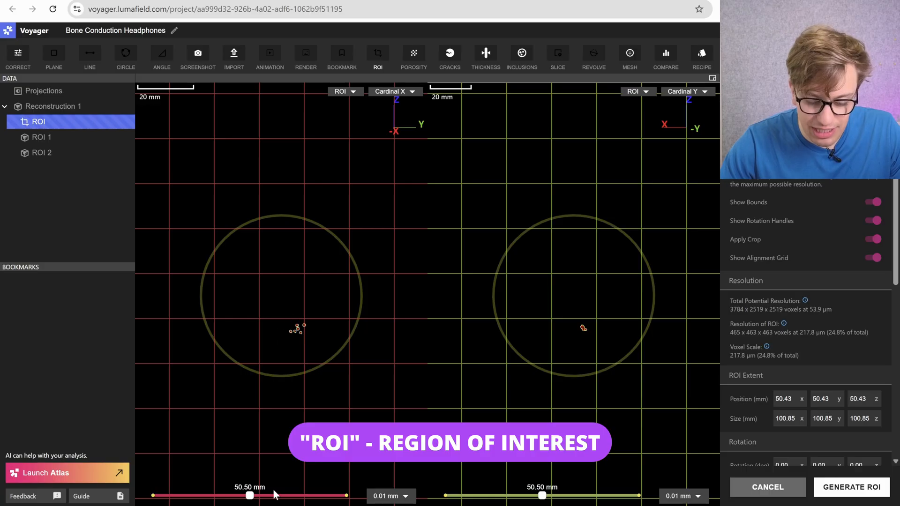
click(850, 487)
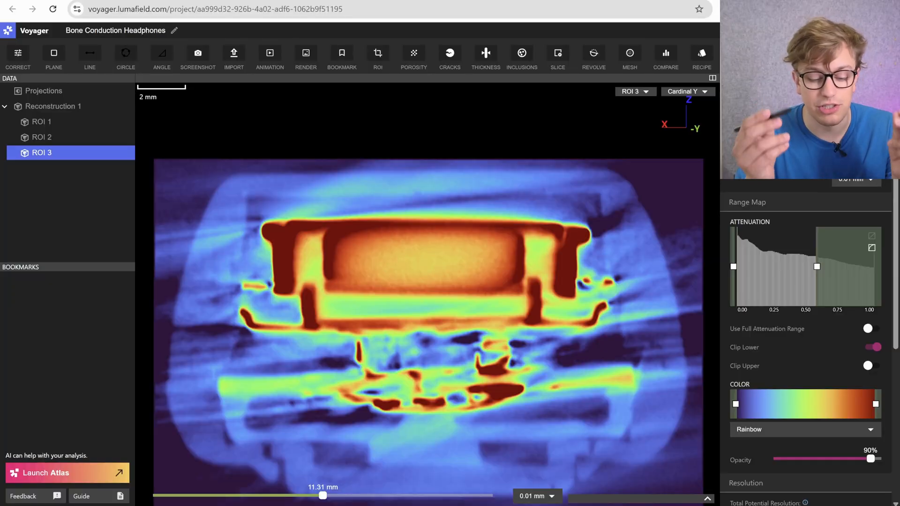
drag(238, 303, 476, 341)
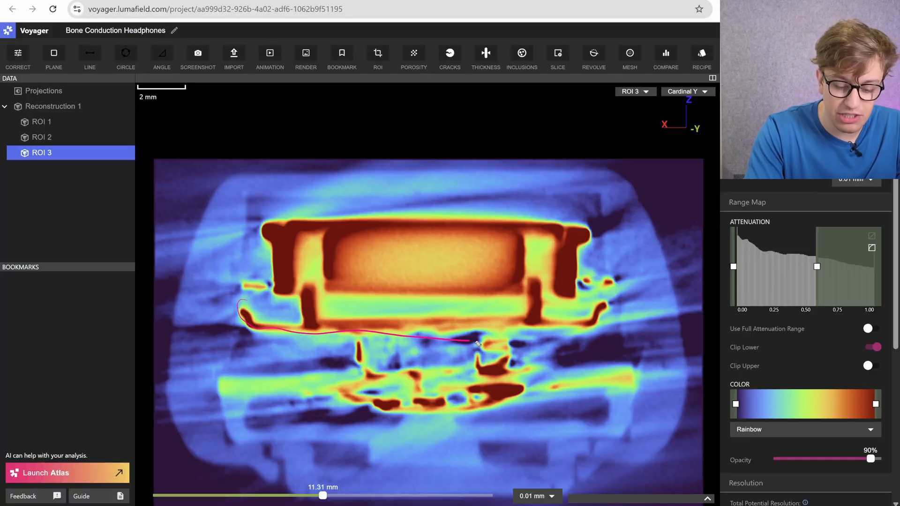
drag(476, 344, 313, 315)
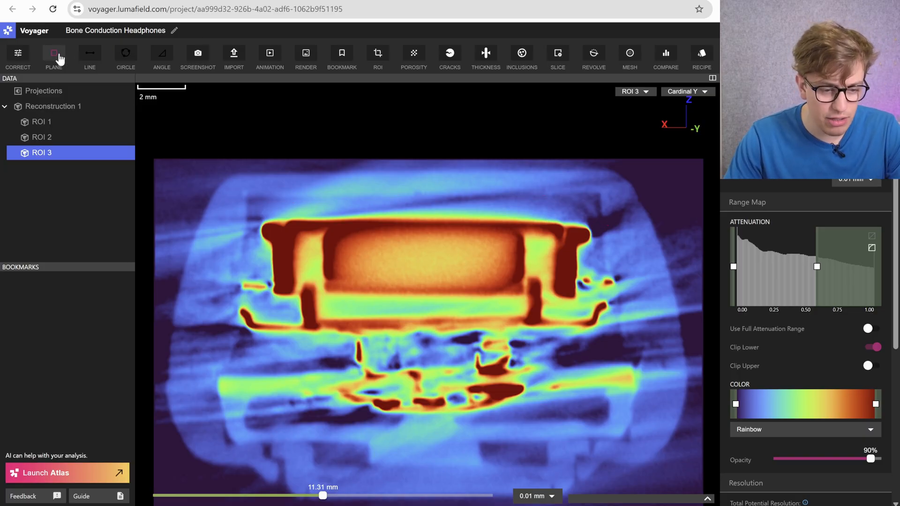
Add Inspection Plane A and measure transducer wall thicknesses 1.019 mm and 0.718 mm
click(89, 53)
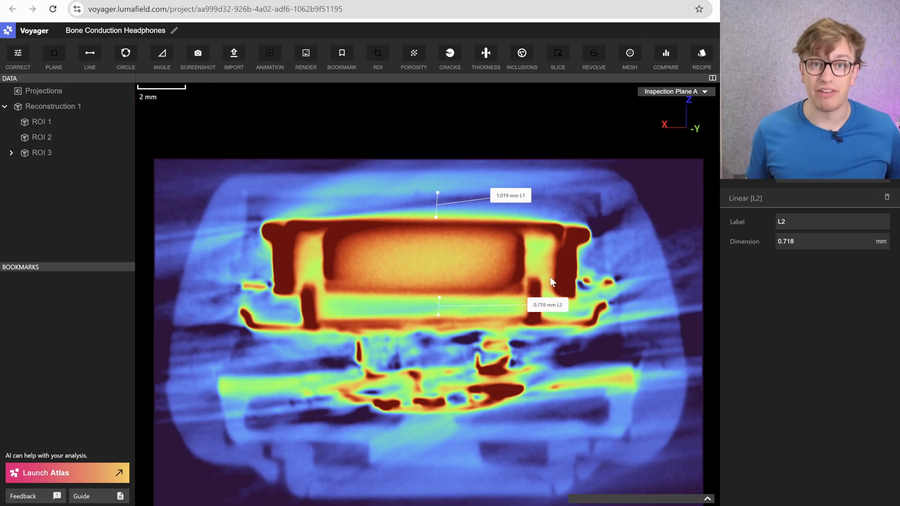
click(41, 152)
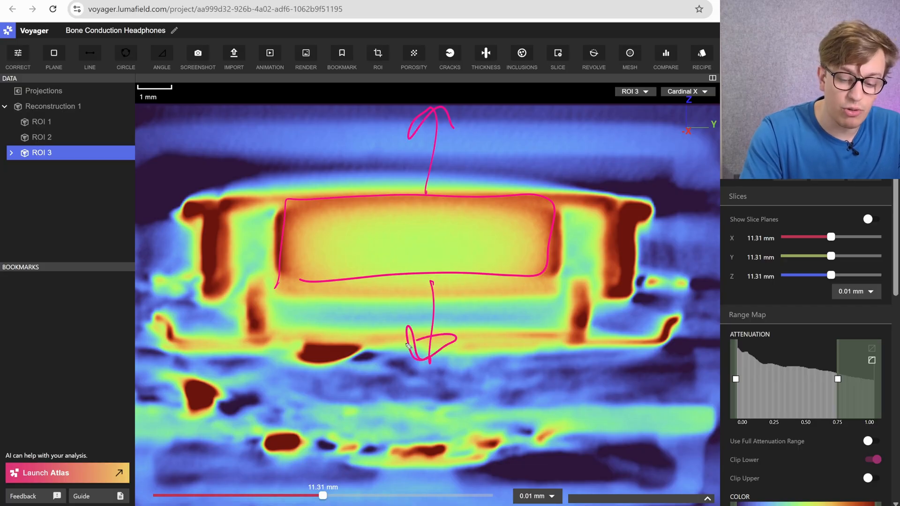
mouse_move(407, 345)
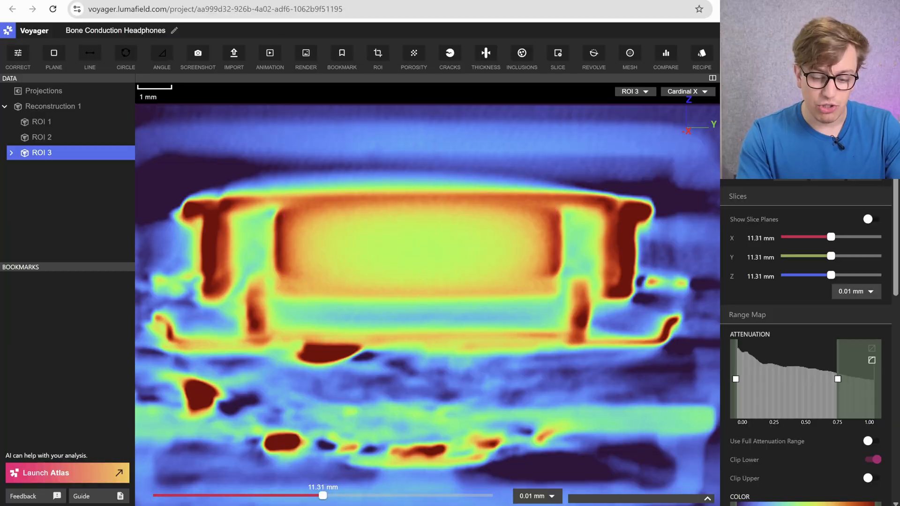
mouse_move(618, 311)
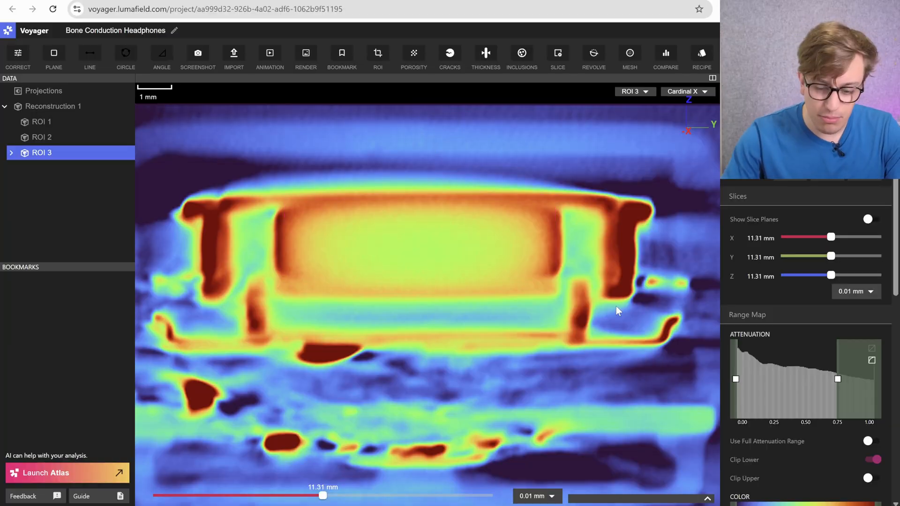
Scroll the side cross-section before switching the slice orientation to Cardinal Z
scroll(down, 3)
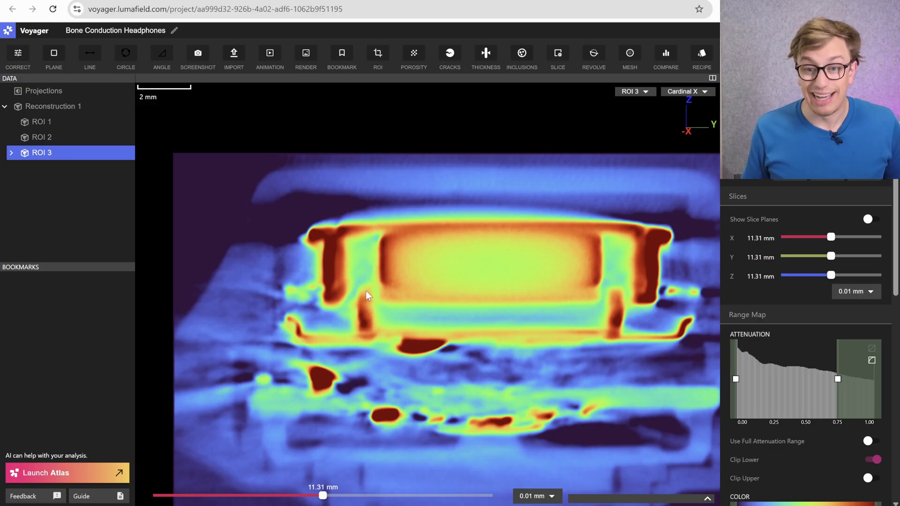
mouse_move(311, 467)
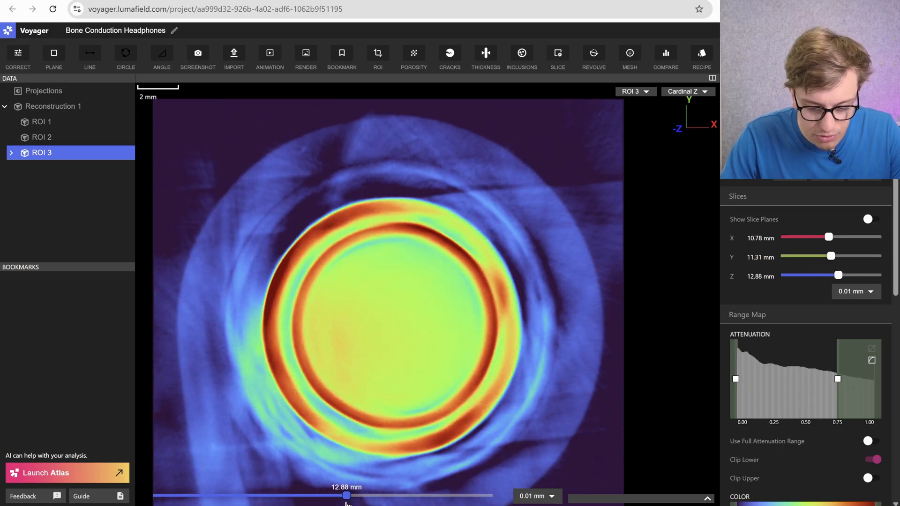
Move the top-down Z slice deeper into the transducer and fine-tune its depth
drag(346, 495, 356, 495)
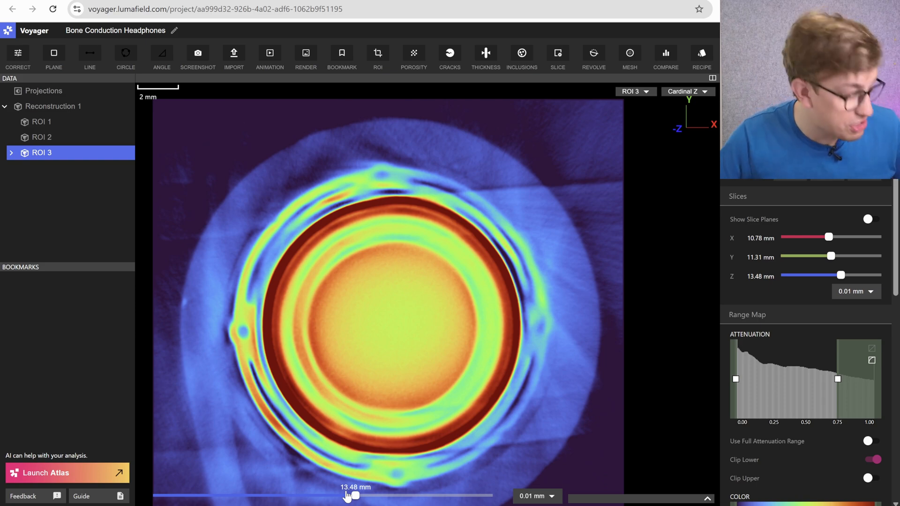
drag(356, 495, 353, 494)
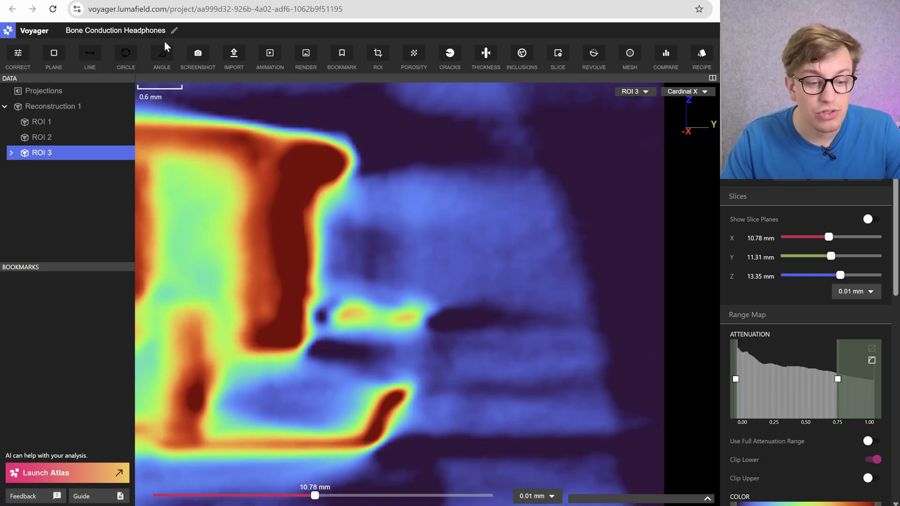
Step the front Y slice below the transducer through about 11.38 mm and 12.77 mm
click(90, 53)
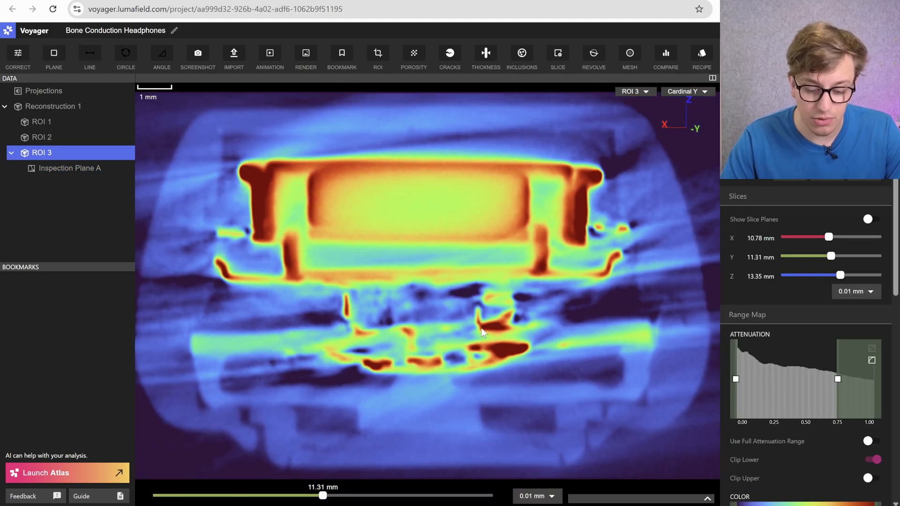
drag(324, 495, 335, 495)
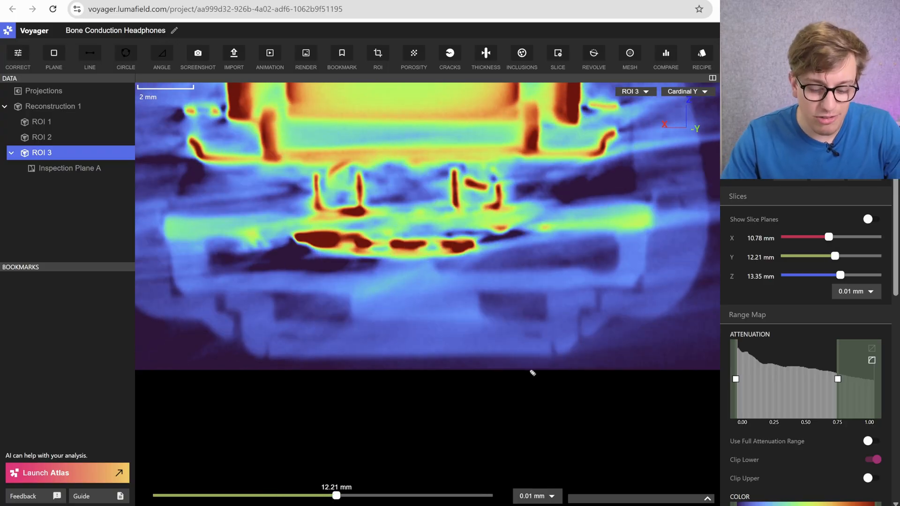
drag(336, 495, 324, 495)
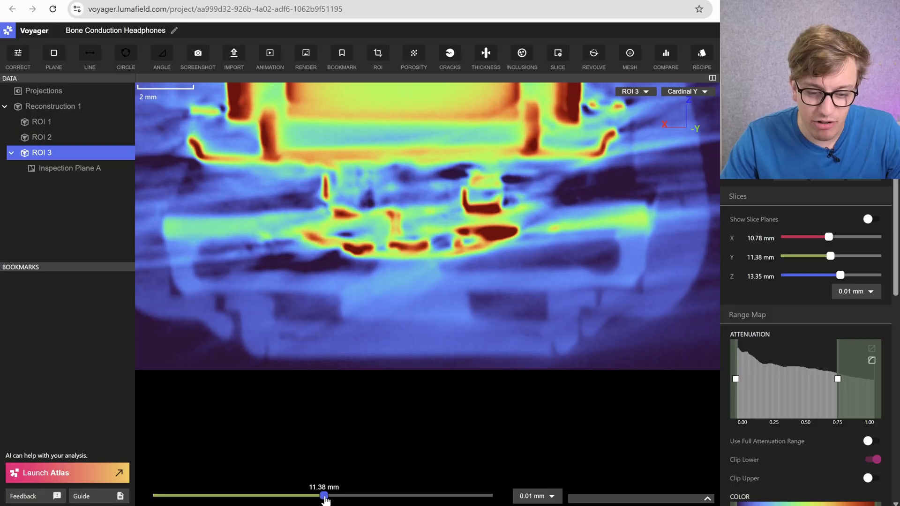
drag(323, 496, 344, 496)
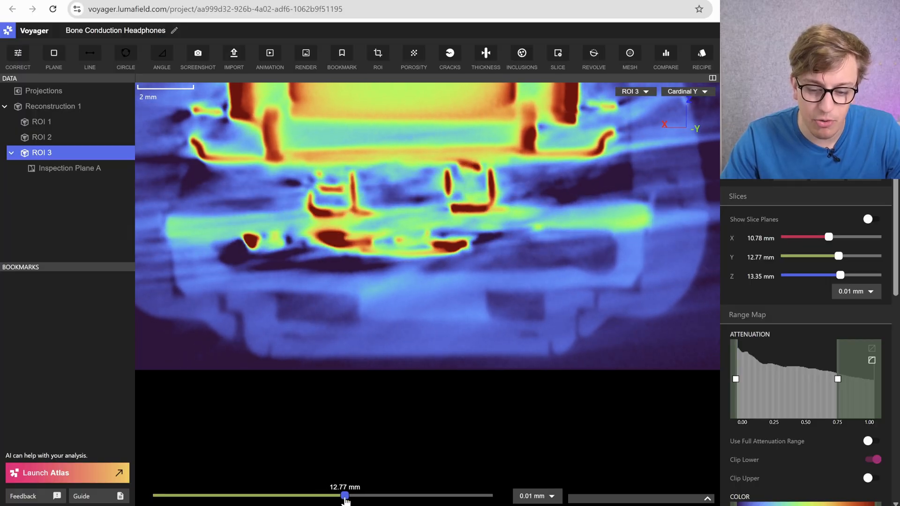
click(683, 91)
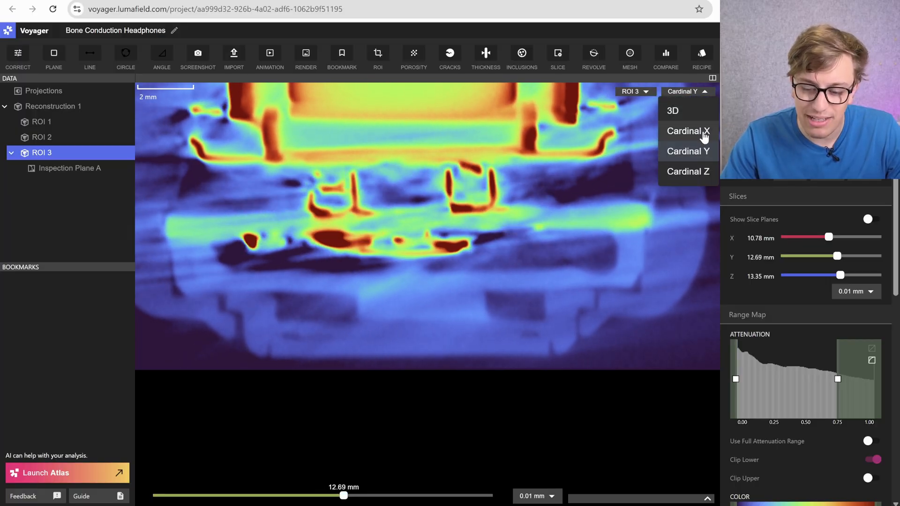
Scan the side X slice between about 8.65 mm and 8.99 mm through the spring
click(687, 131)
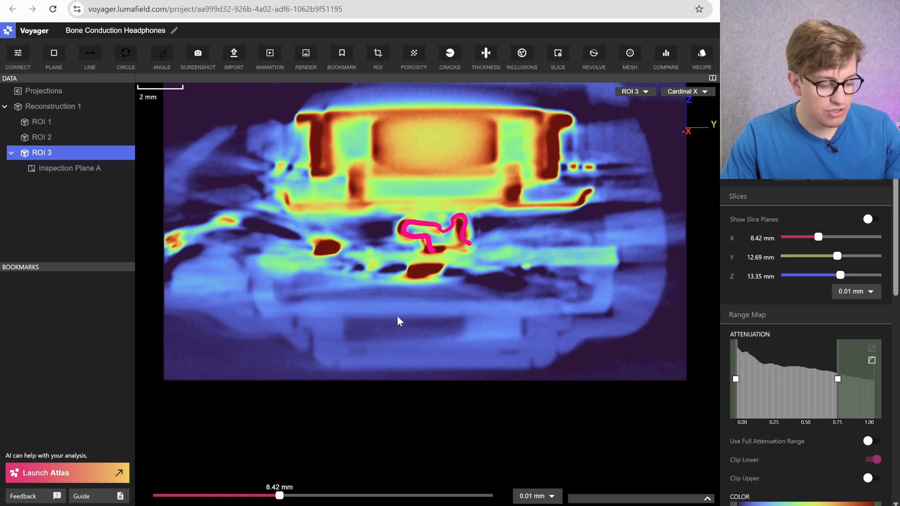
drag(280, 495, 288, 494)
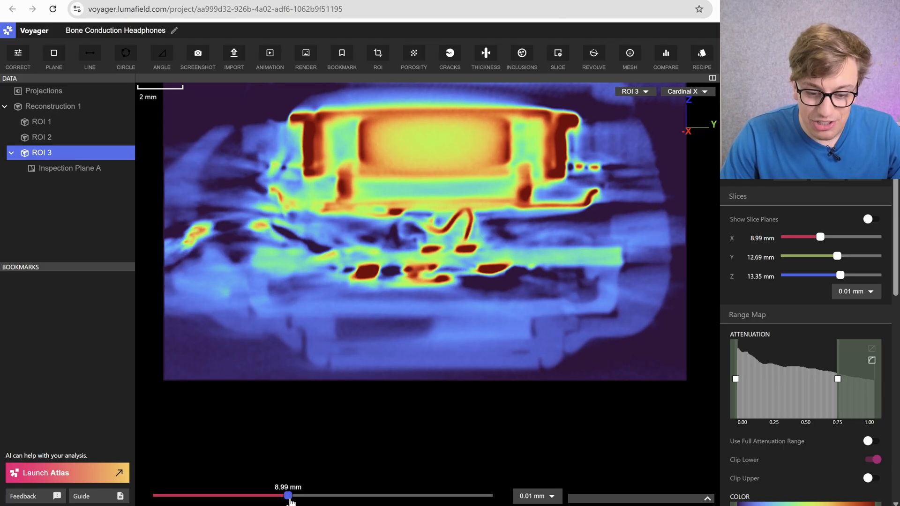
drag(289, 494, 282, 495)
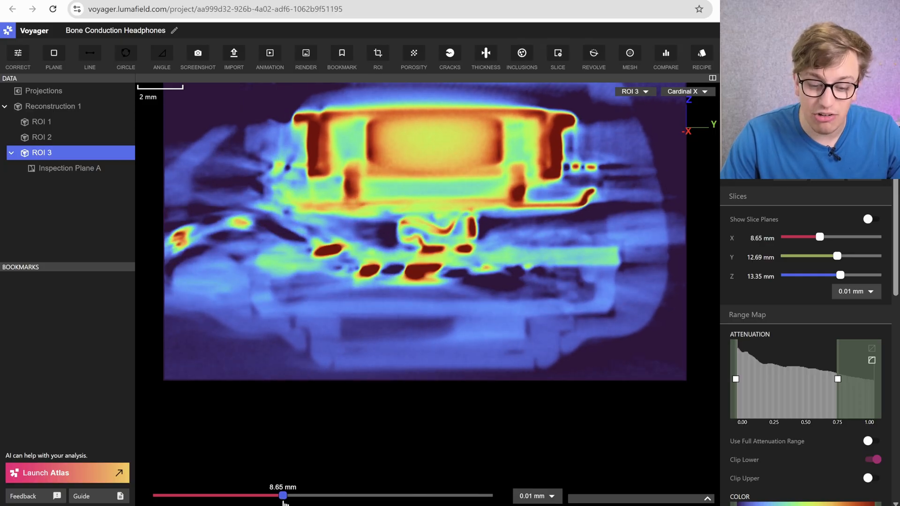
drag(281, 495, 290, 495)
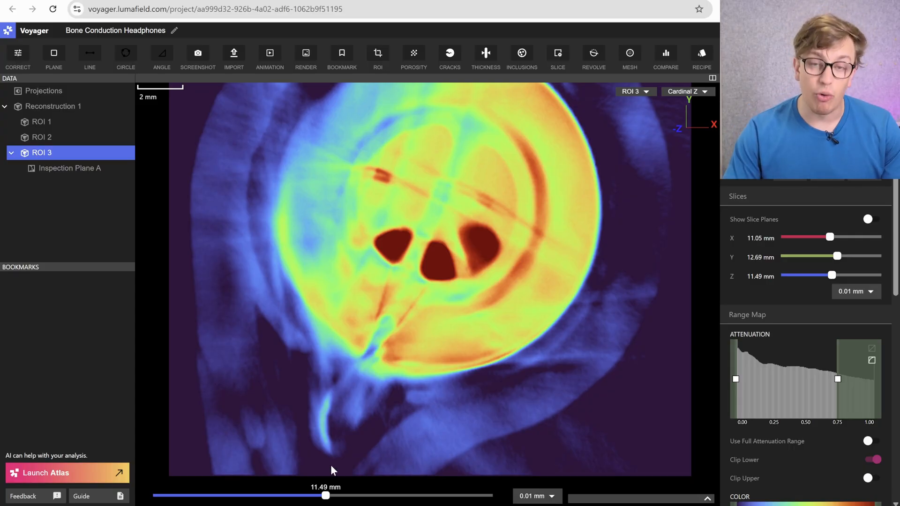
Lower the top-down slice to the wire solder pads at 8.80 mm, then return to Cardinal Y
drag(327, 495, 324, 494)
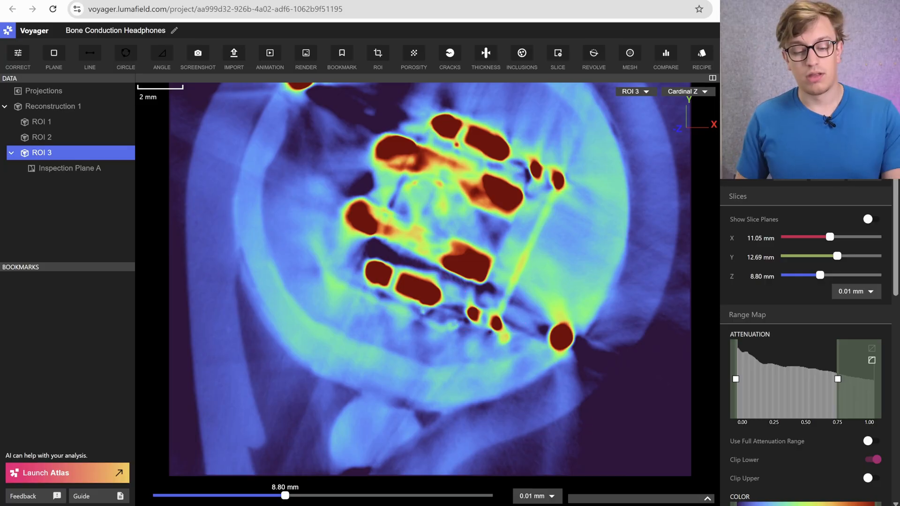
click(684, 91)
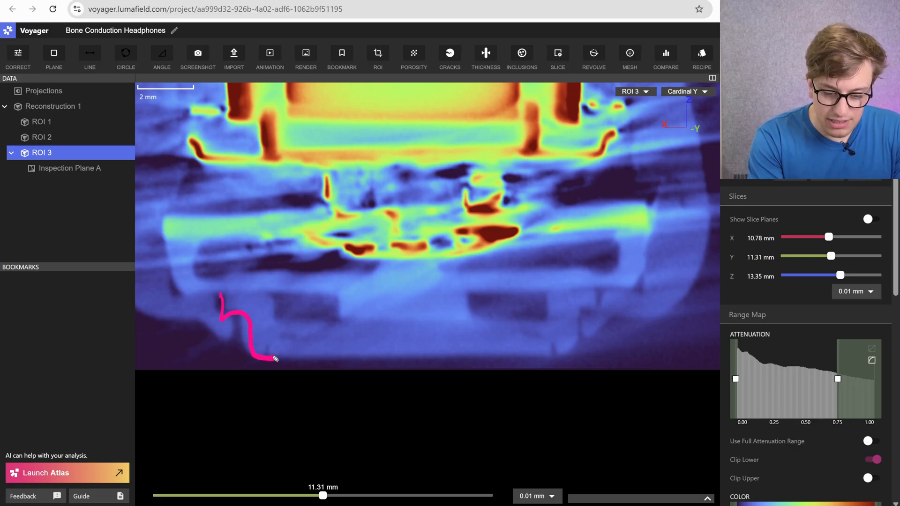
drag(270, 359, 327, 321)
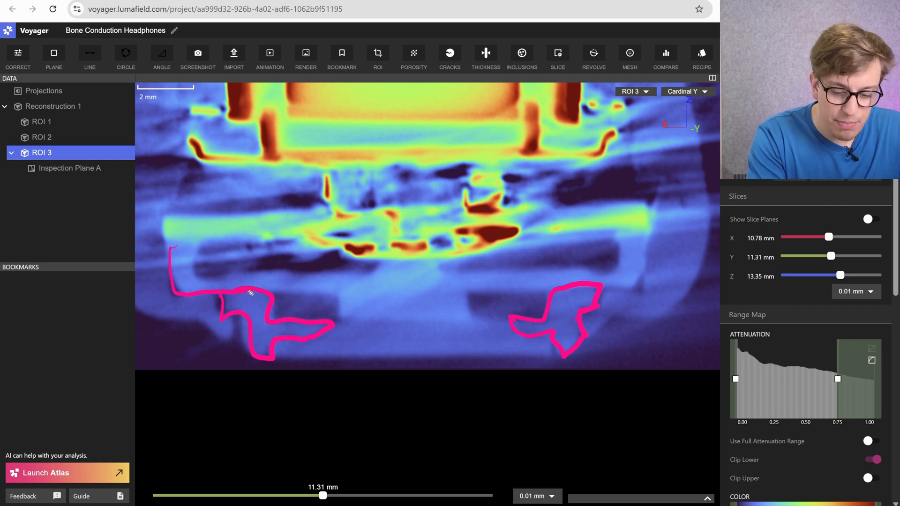
drag(252, 291, 649, 240)
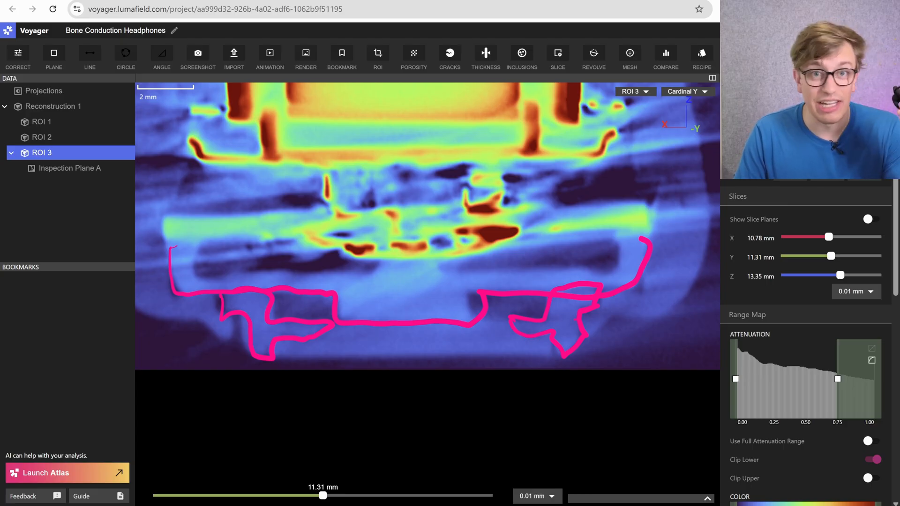
drag(221, 289, 379, 262)
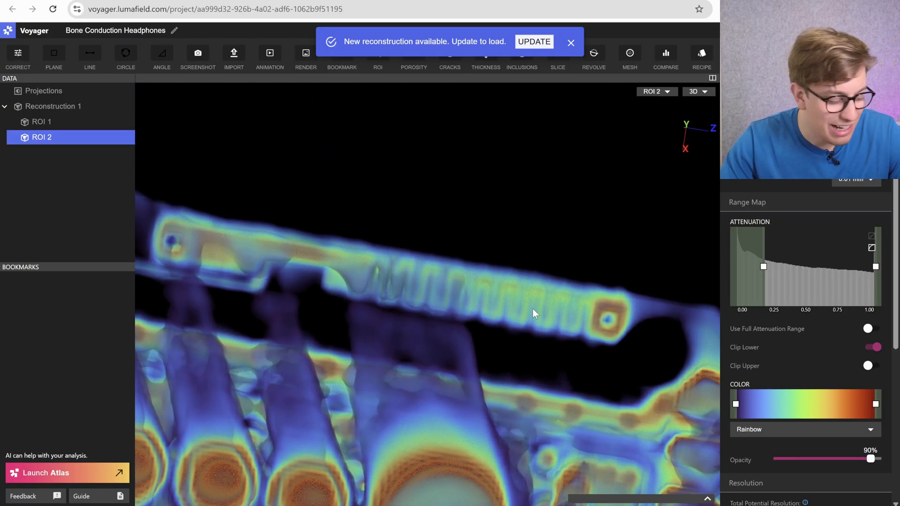
Zoom out over the circuit board and bring up the colour map list for the grayscale render
drag(534, 313, 568, 376)
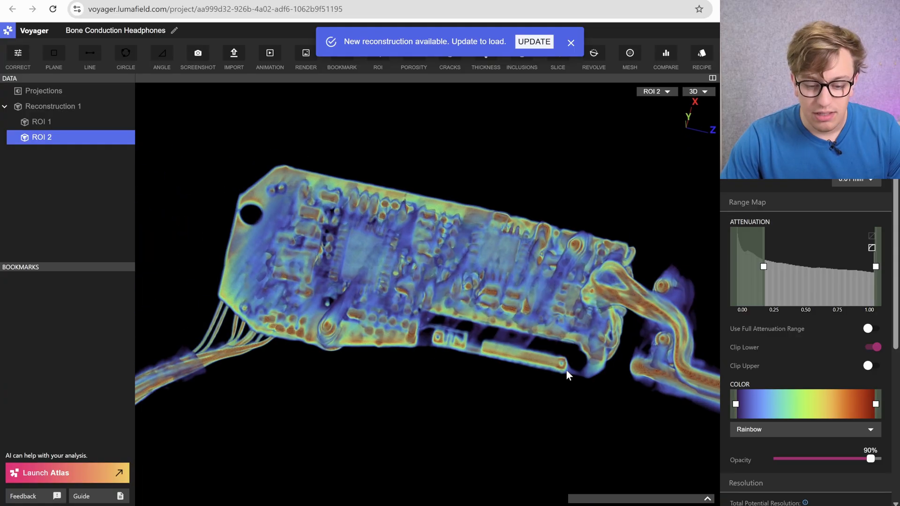
mouse_move(451, 224)
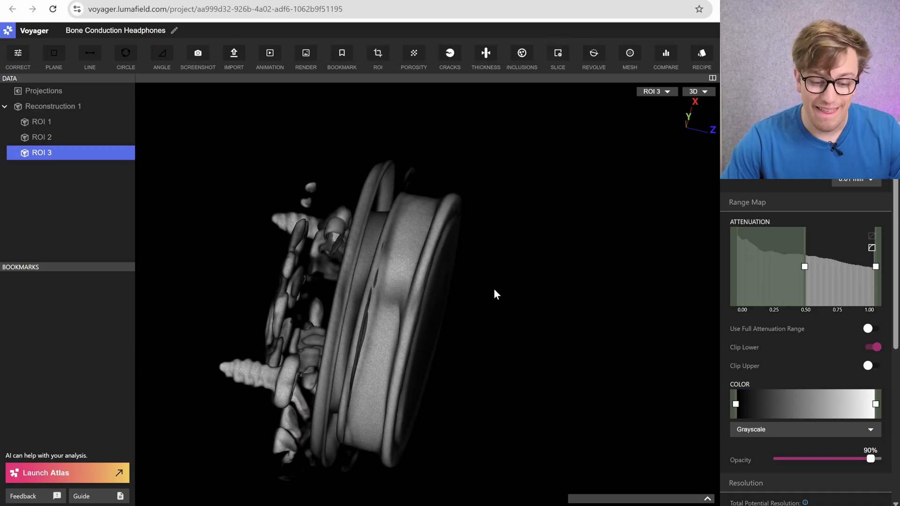
click(803, 429)
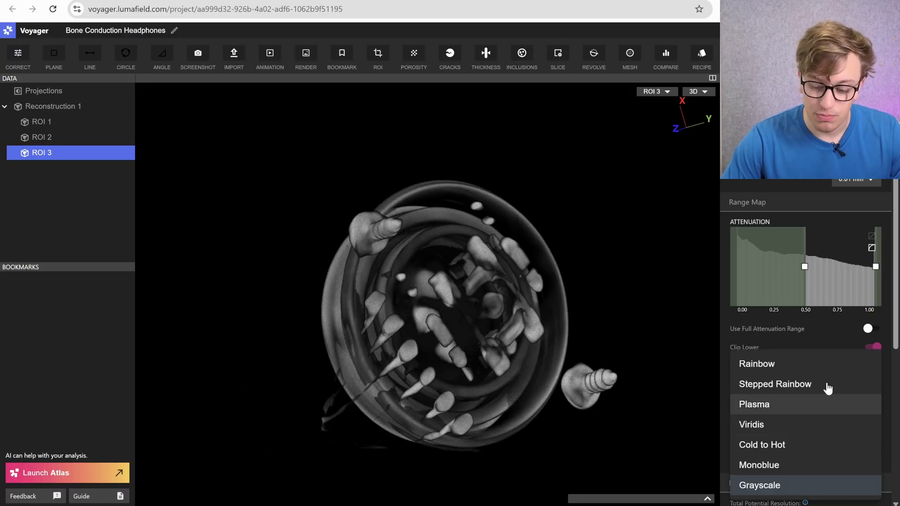